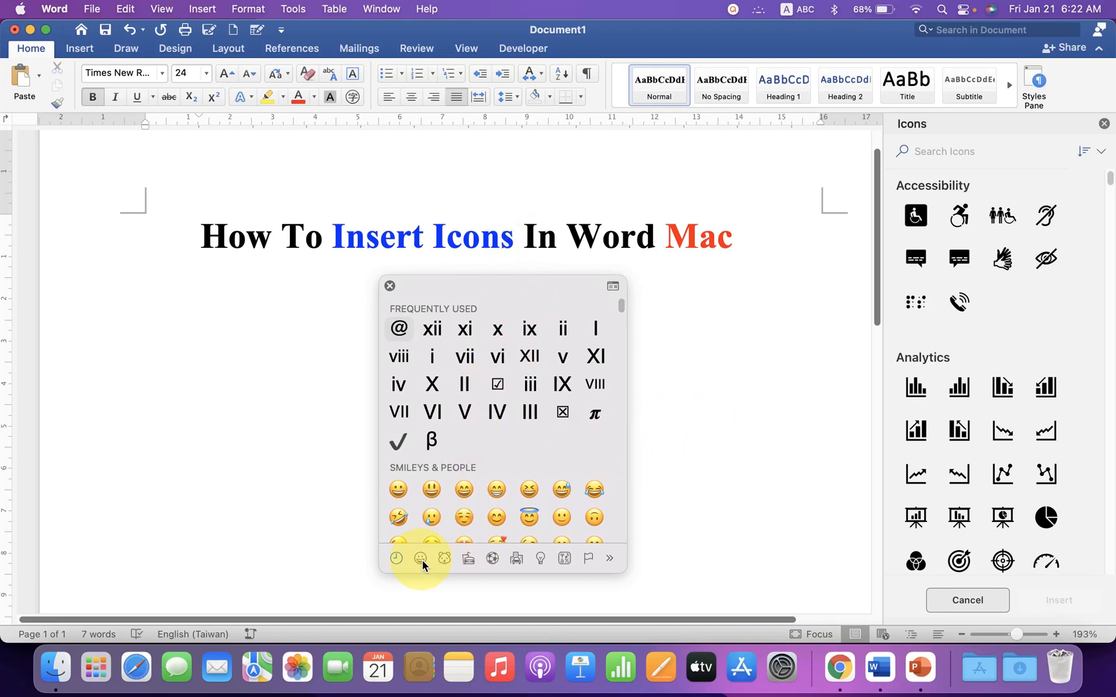
Browse the animals, food and travel emoji categories, then expand to the Character Viewer.
left_click(444, 558)
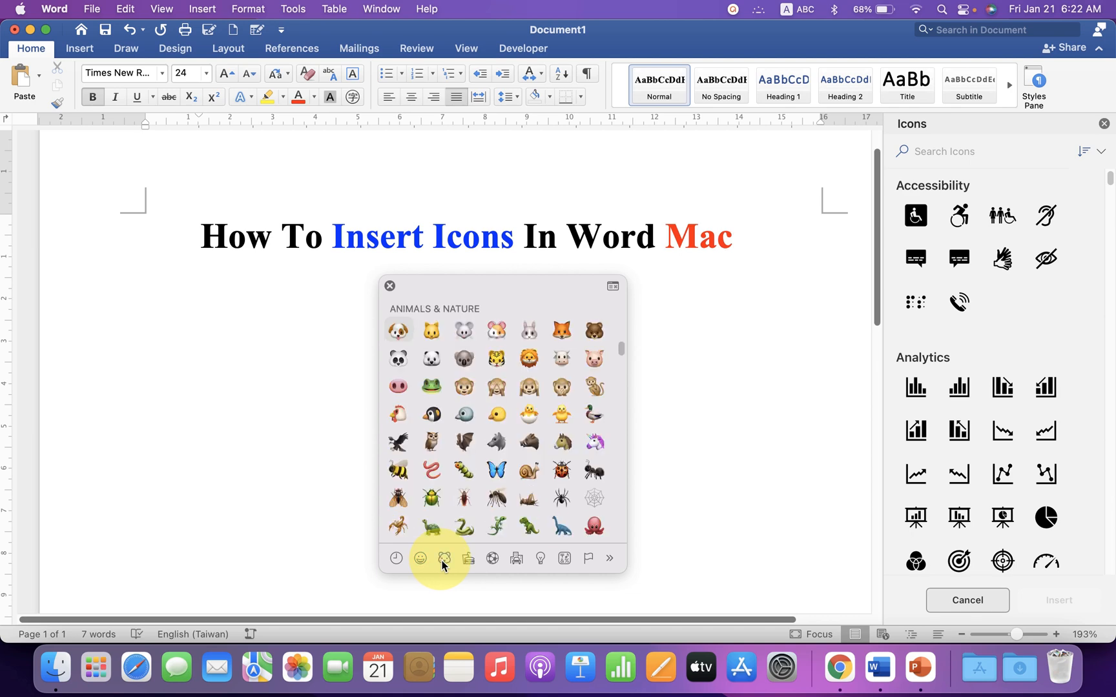
left_click(467, 558)
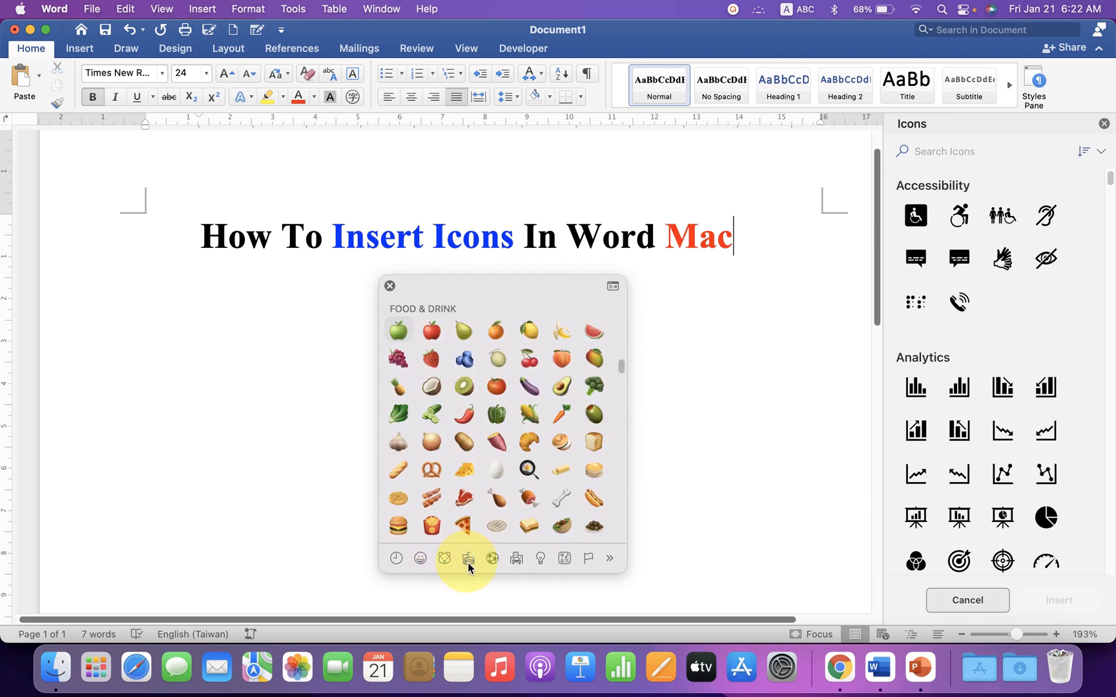
mouse_move(492, 558)
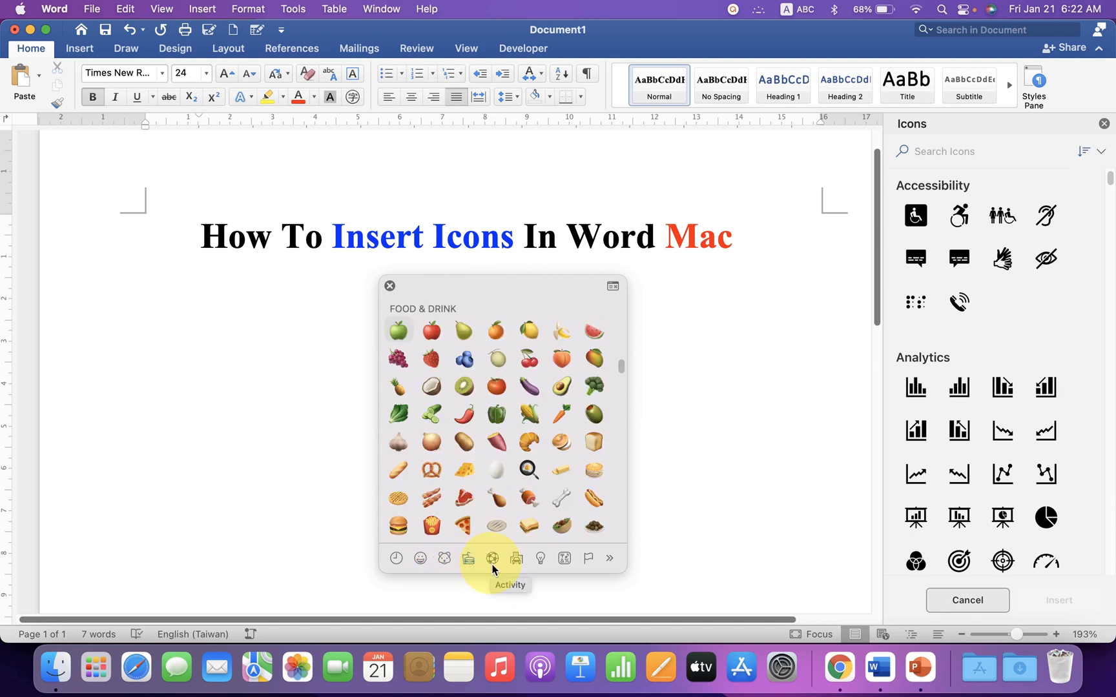
left_click(492, 558)
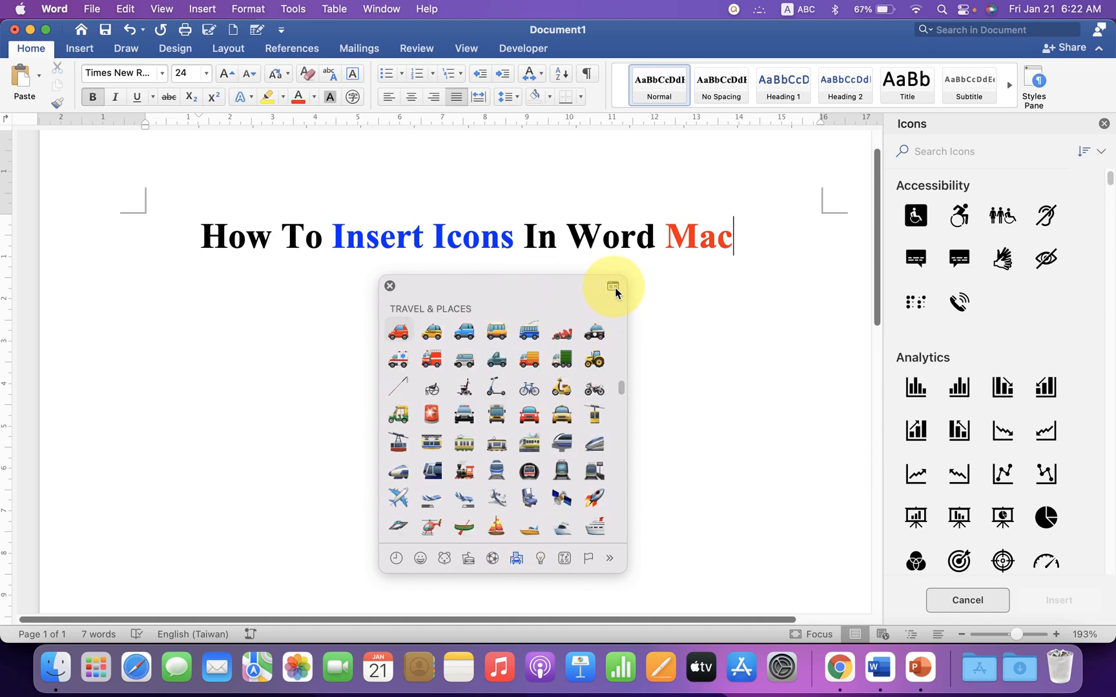
left_click(612, 287)
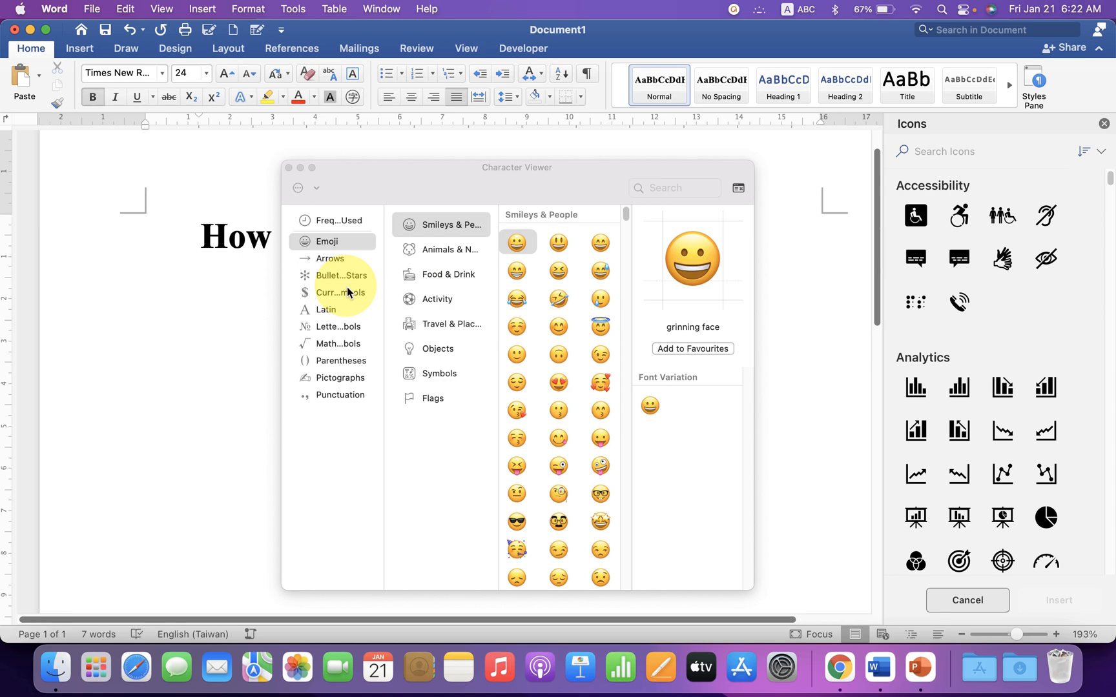
mouse_move(488, 369)
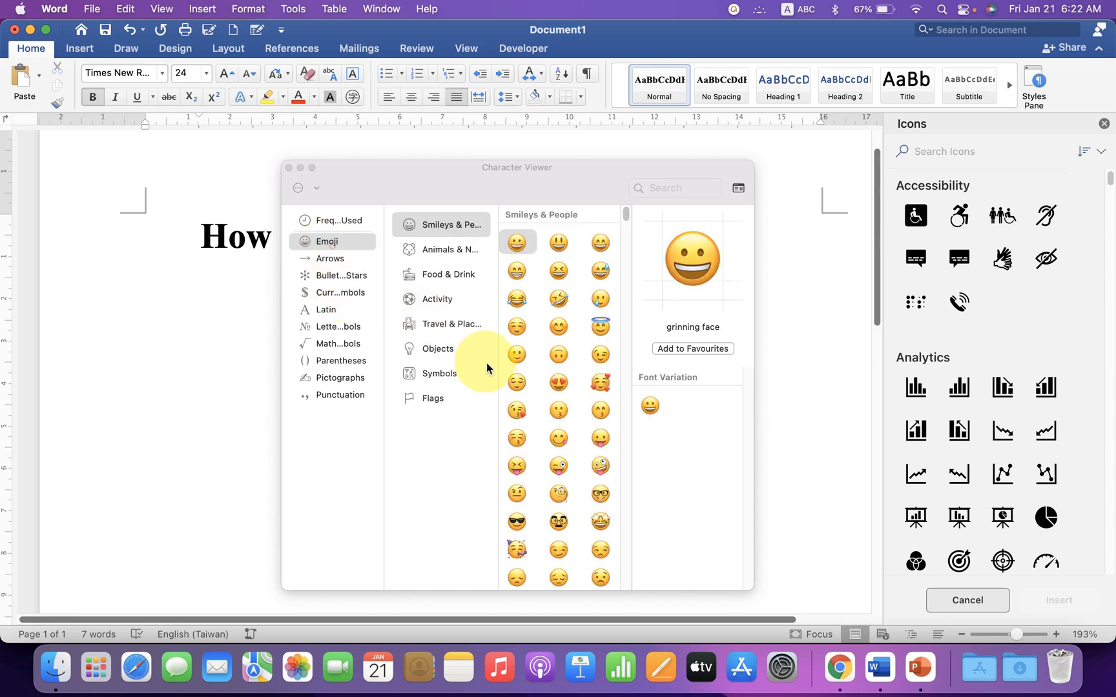
Search the icons library for 'loci', then 'Location'.
left_click(972, 151)
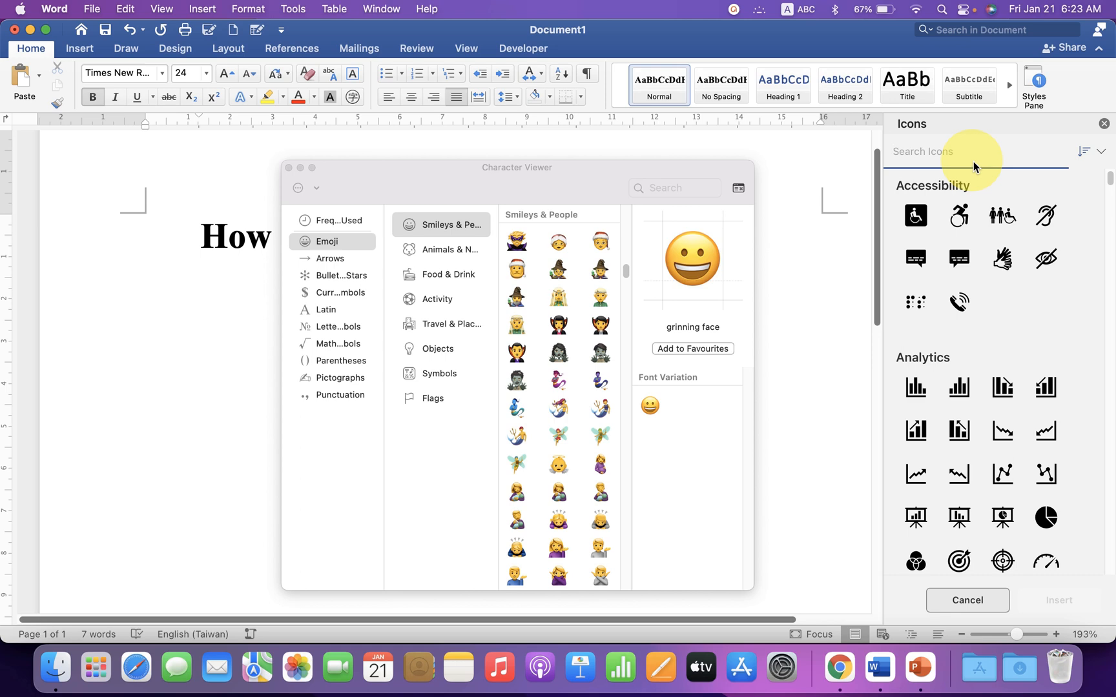
type("loci")
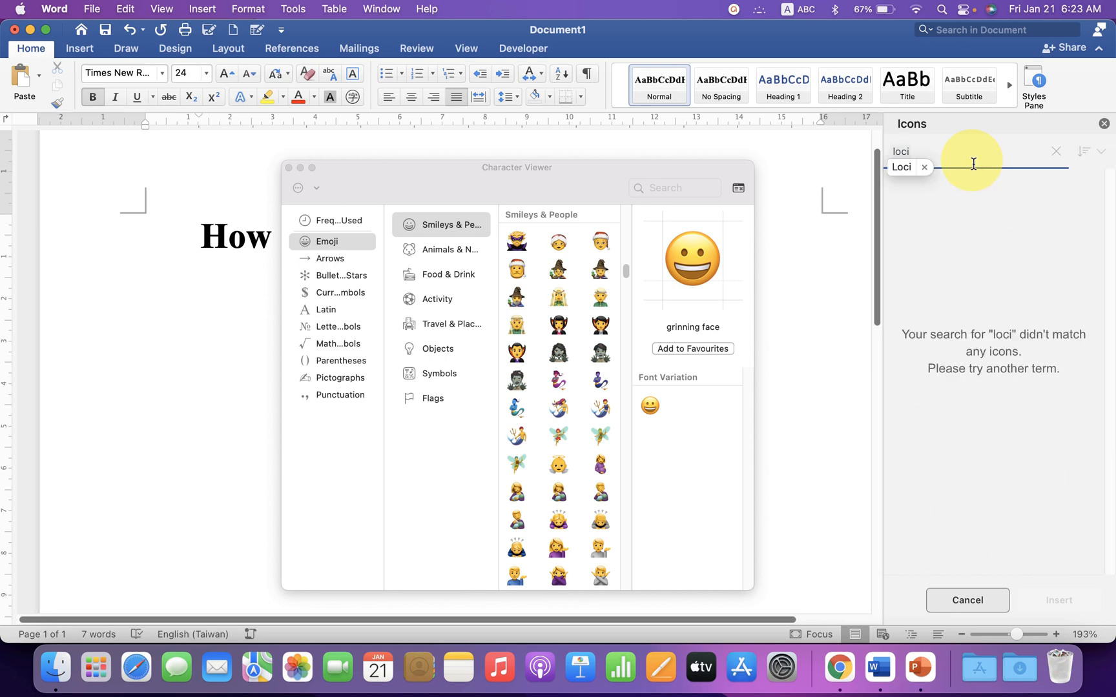
type("Location")
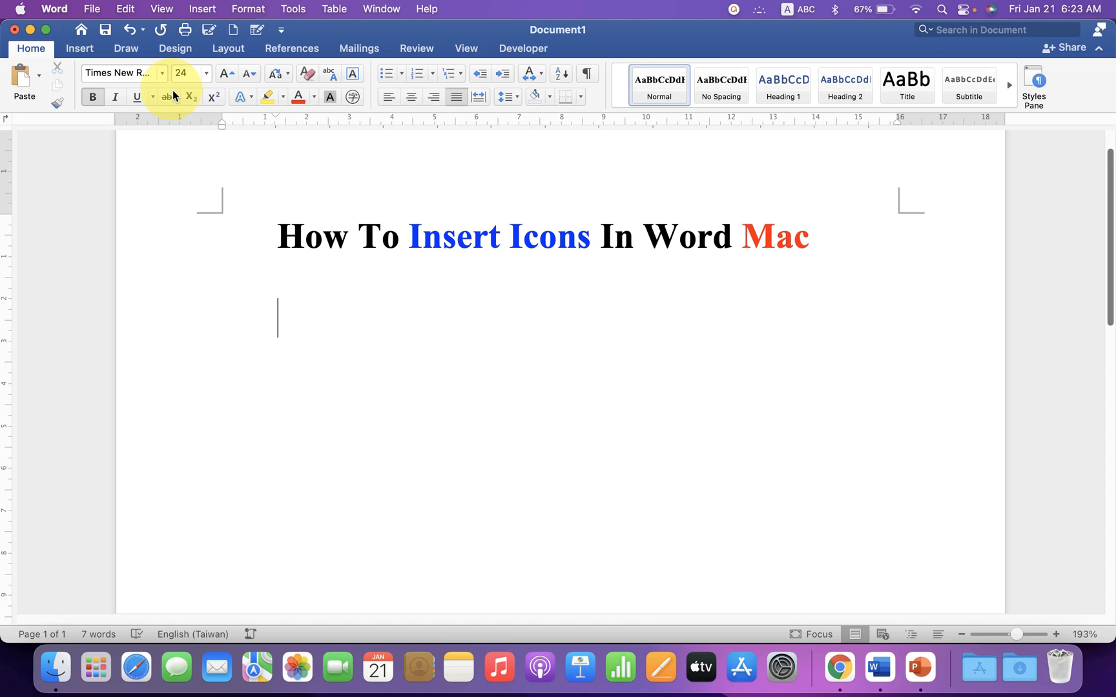
Show the Icons pane from the Insert tab.
left_click(78, 47)
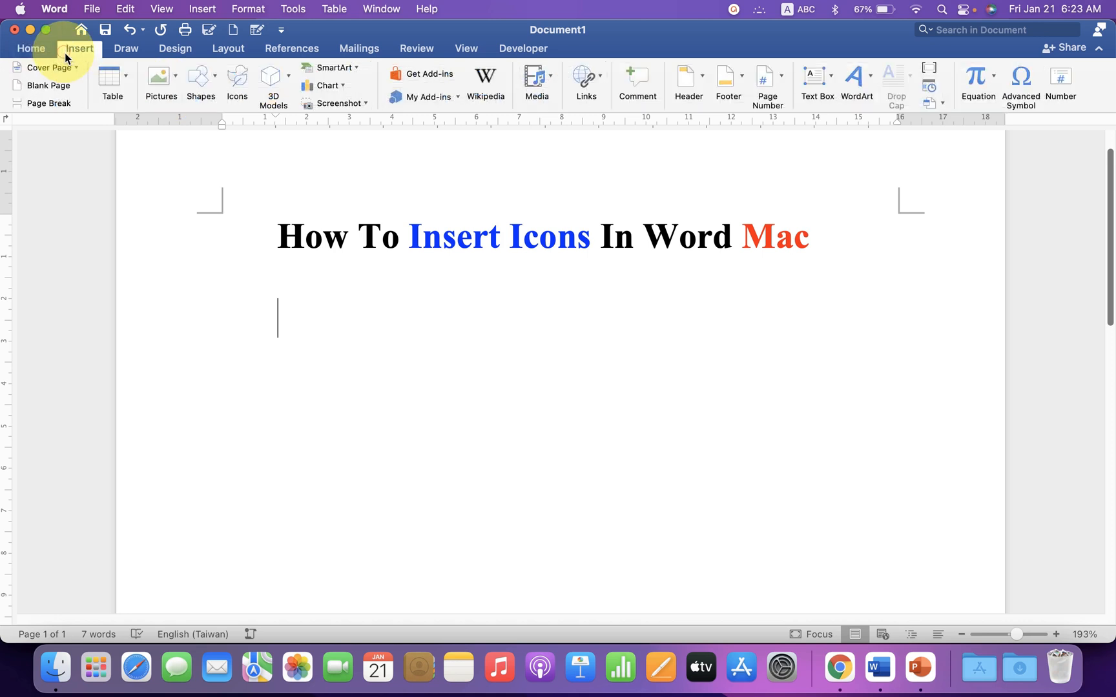
mouse_move(237, 82)
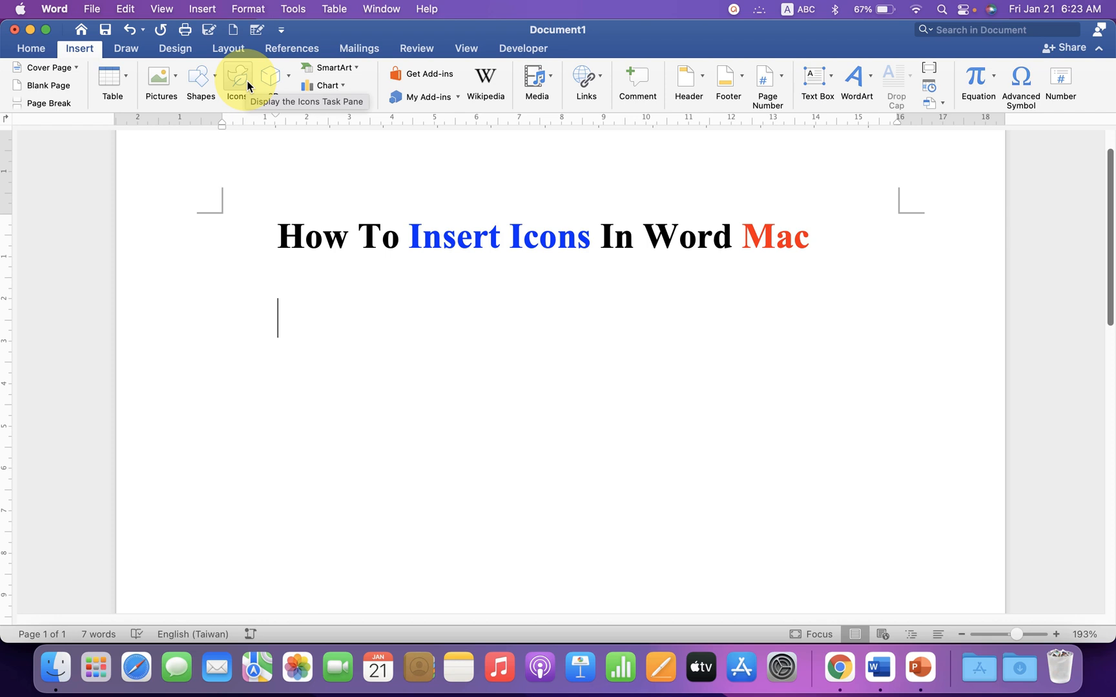
left_click(237, 80)
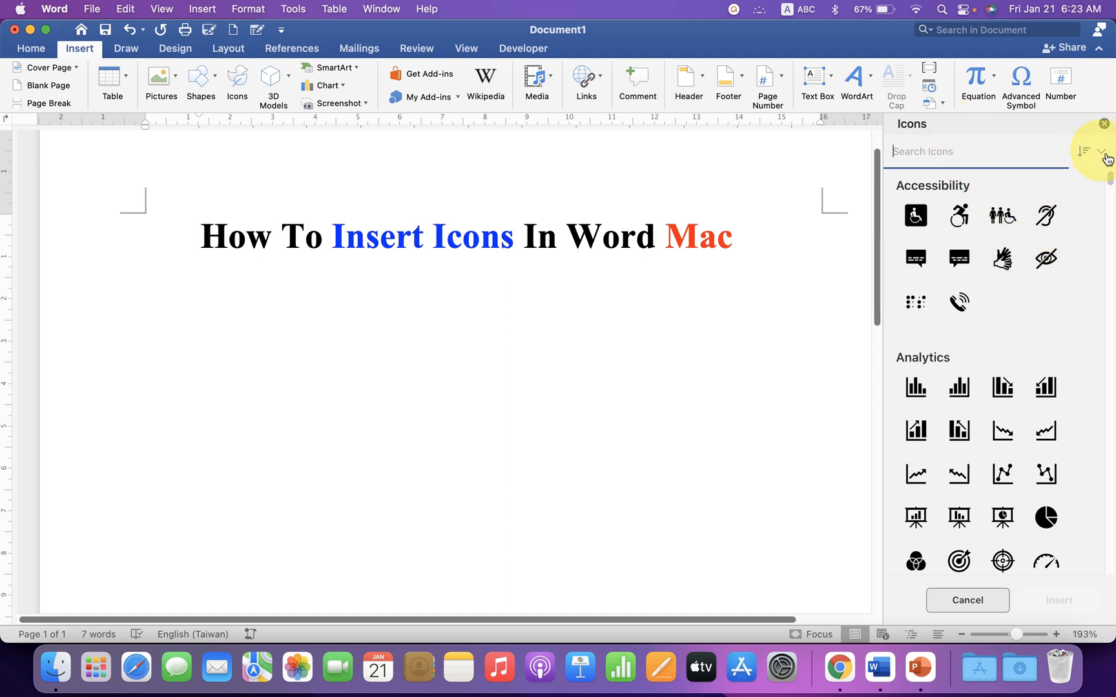
Choose the Education category from the Icons pane's category list and scroll its icons.
left_click(1101, 151)
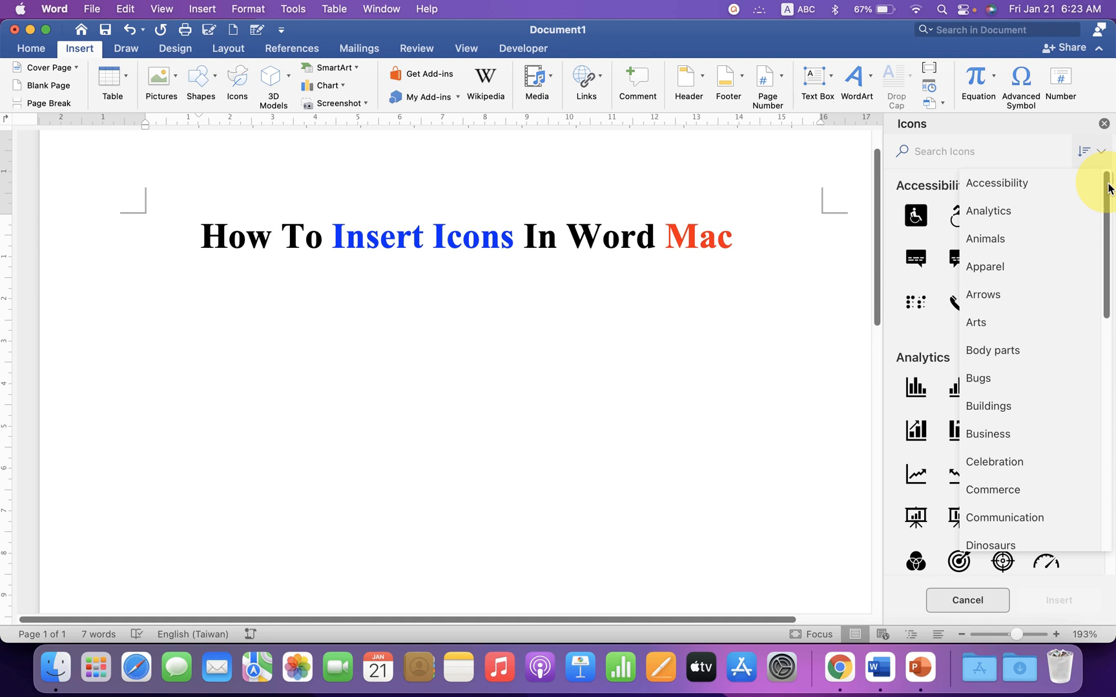
scroll("down", 3)
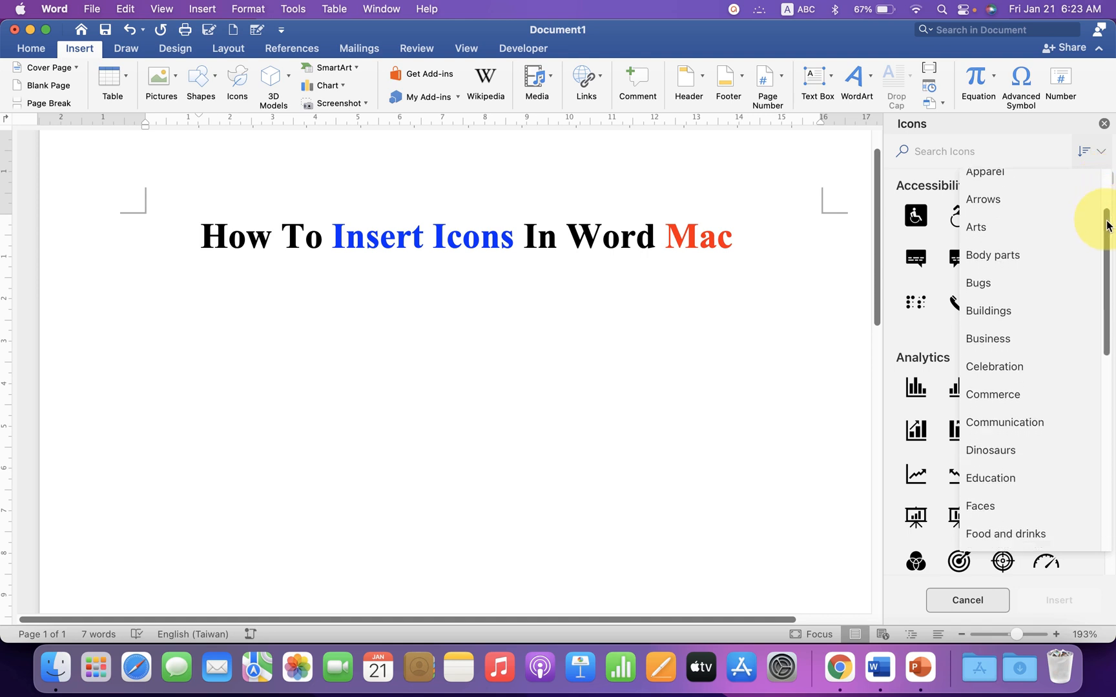
mouse_move(1029, 423)
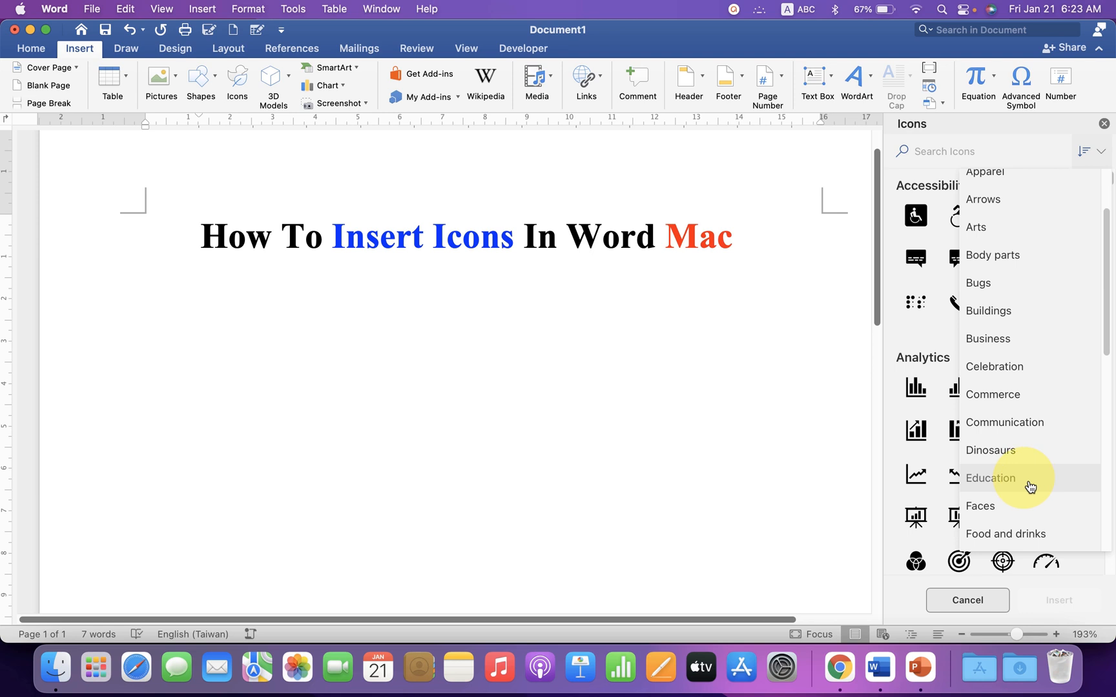
left_click(990, 478)
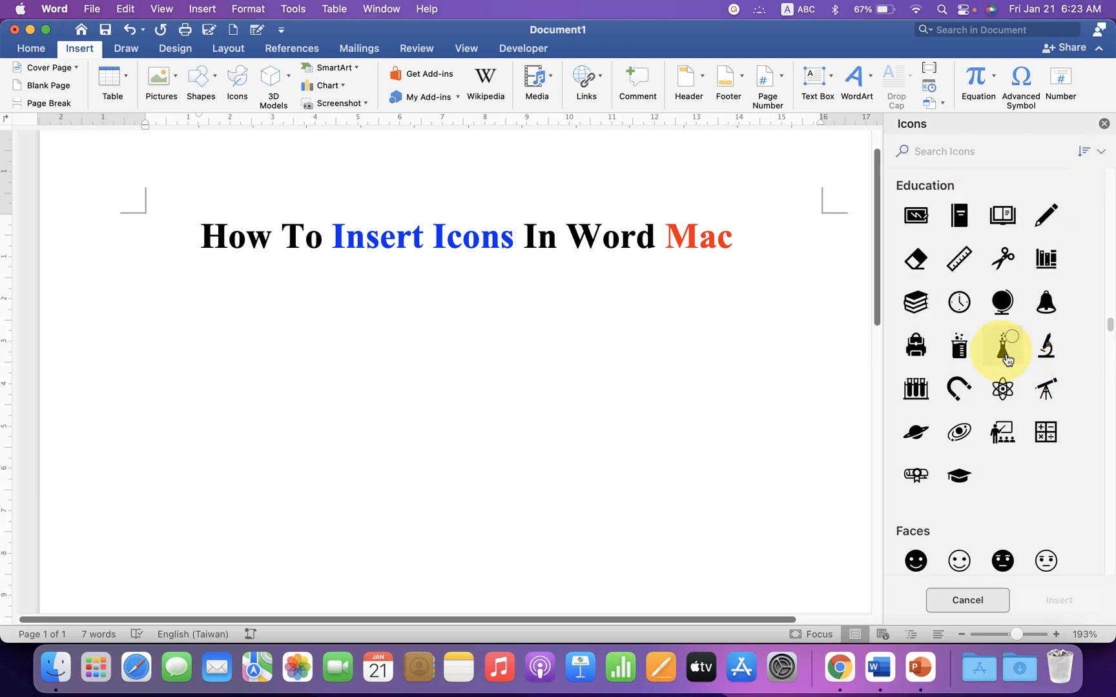
mouse_move(1108, 324)
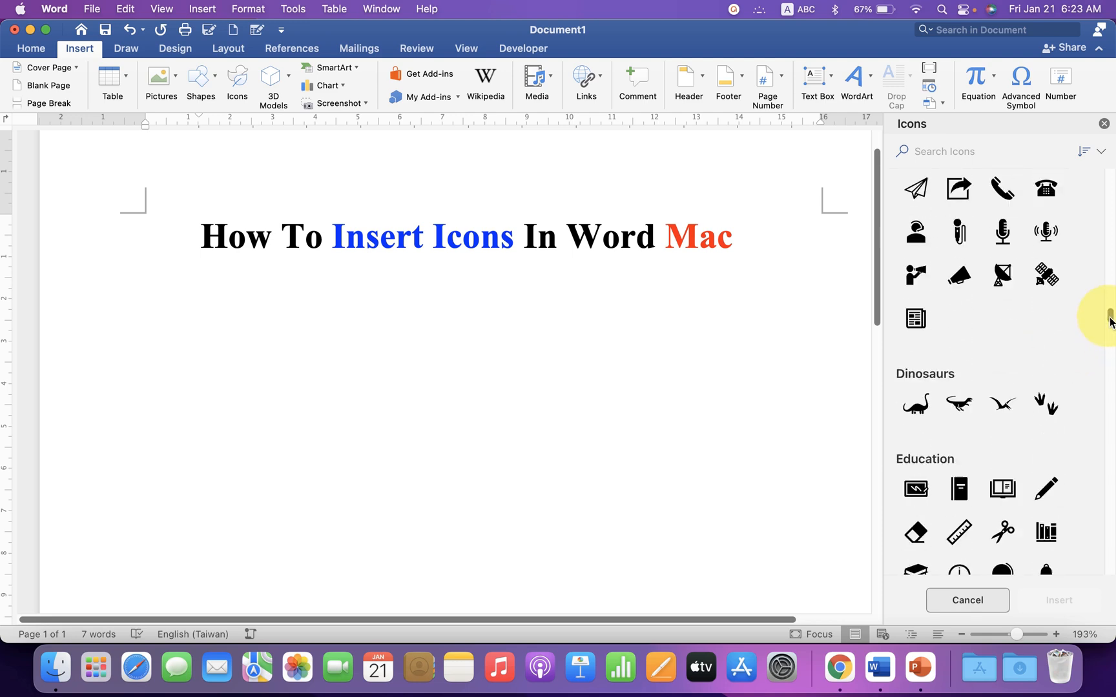
scroll("down", 3)
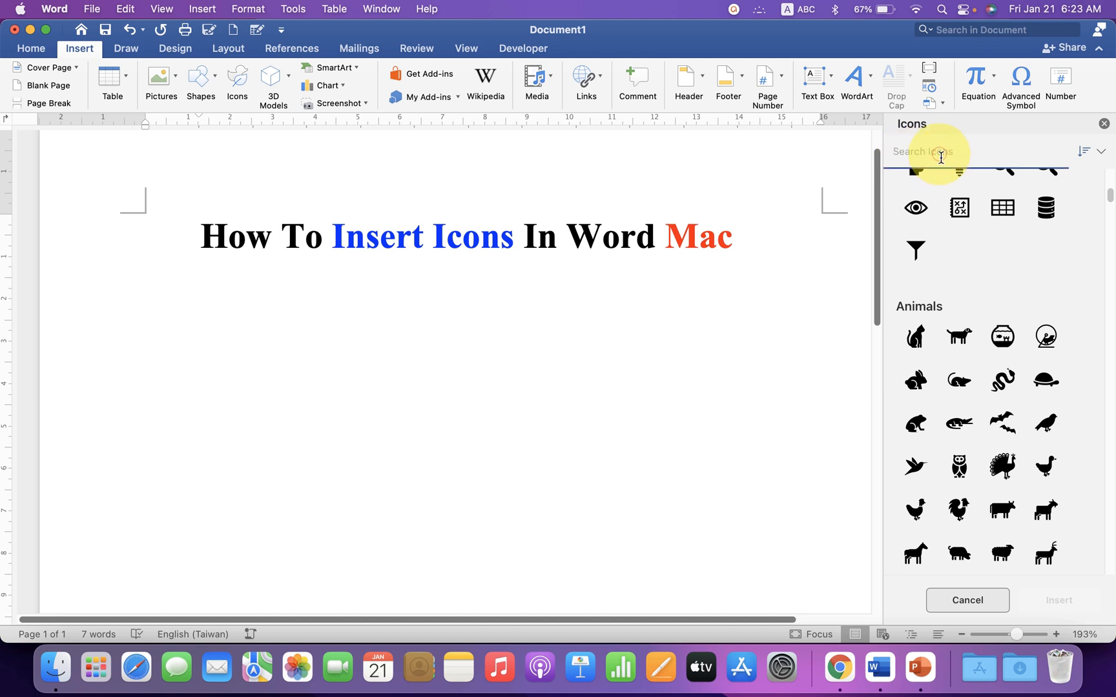
Search the icons for 'lo' and insert the location pin icon below the title.
type("location")
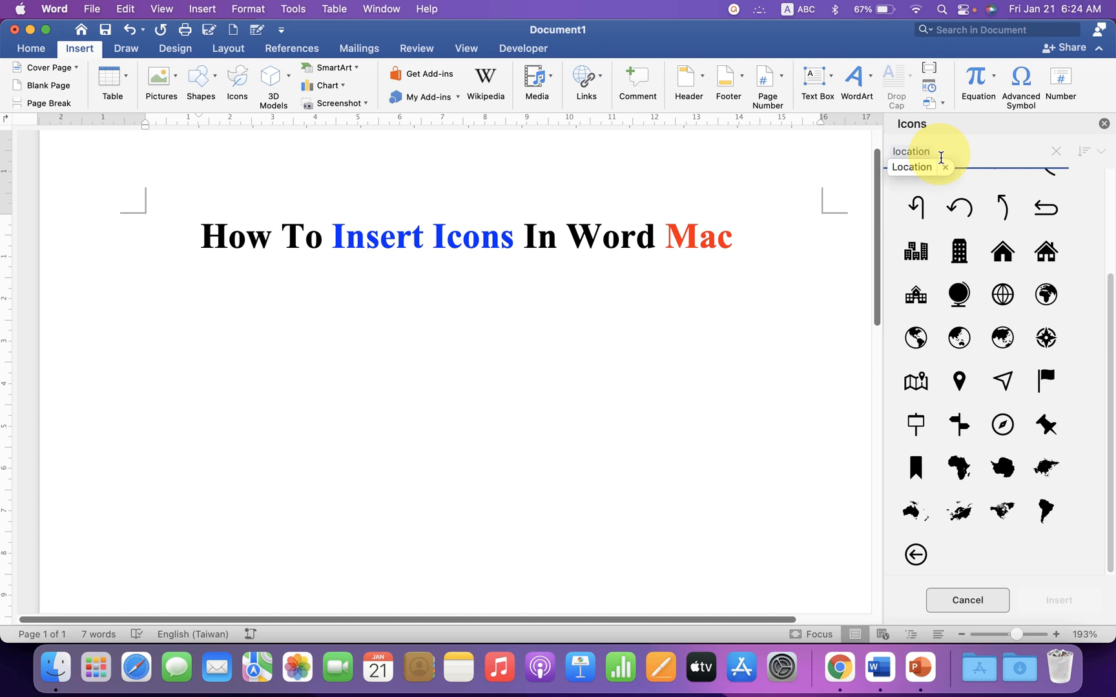
left_click(957, 381)
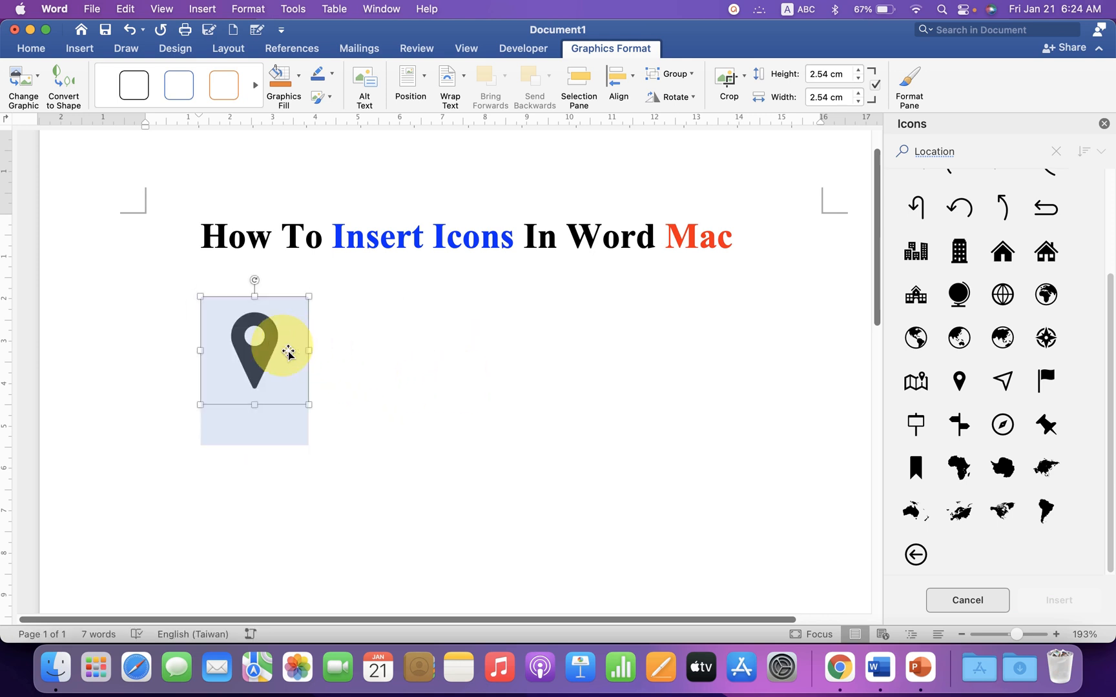
Change the pin icon's Wrap Text setting from In Line with Text and drag it.
right_click(259, 345)
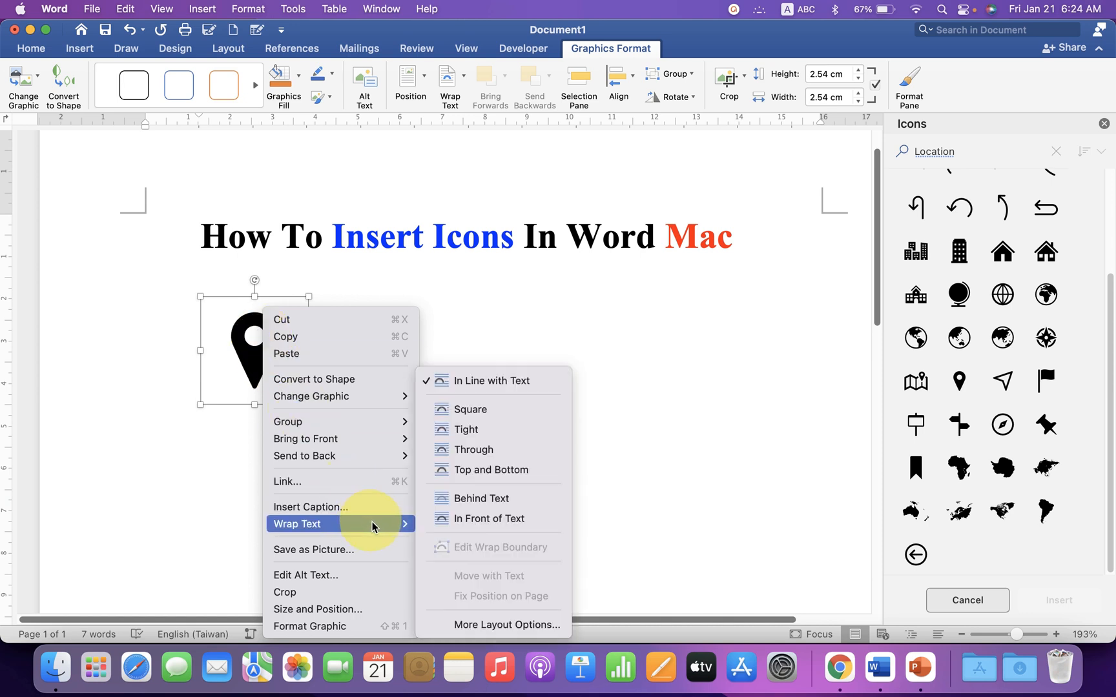
left_click(488, 518)
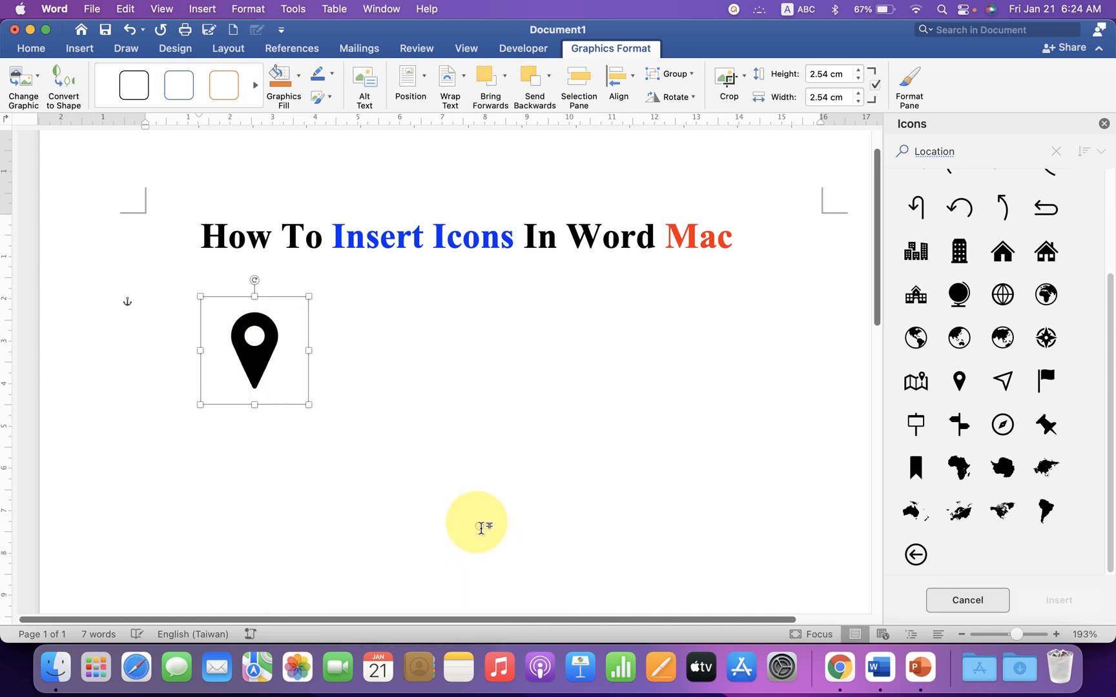
left_click_drag(253, 348, 583, 370)
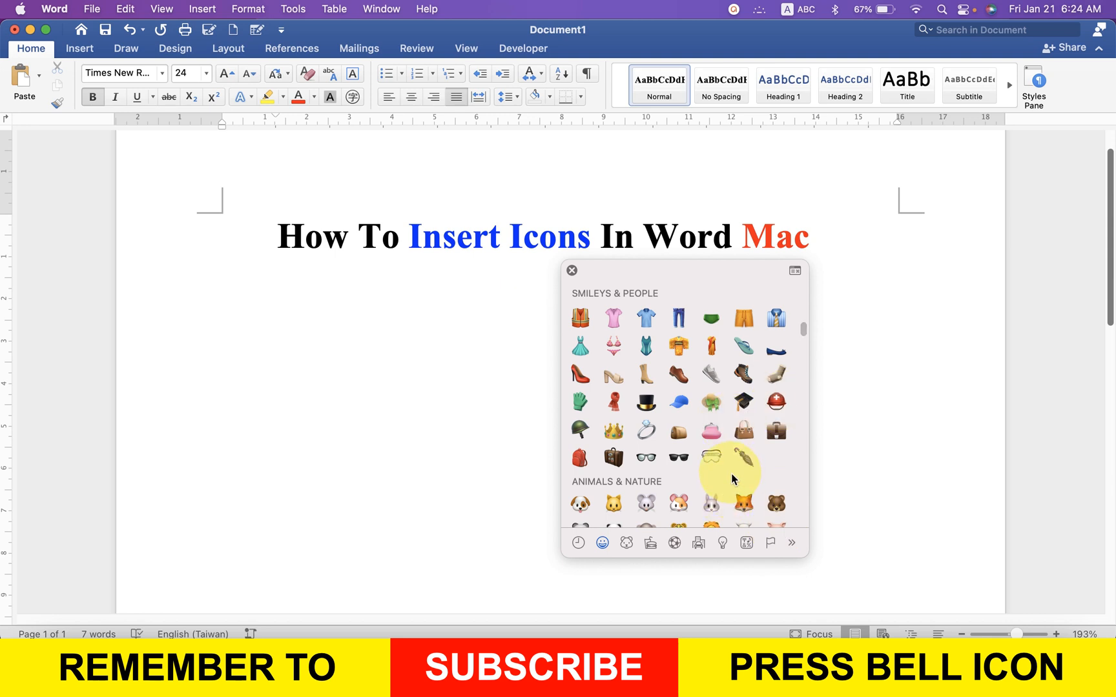
mouse_move(783, 286)
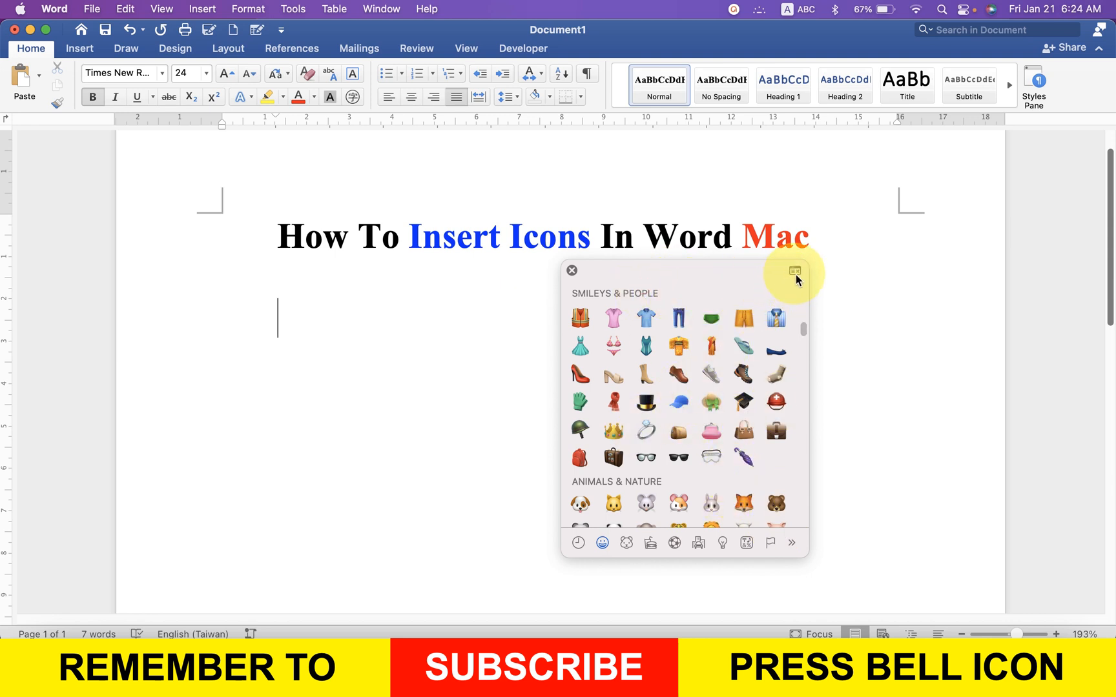
Expand the emoji picker into the full Character Viewer.
left_click(793, 271)
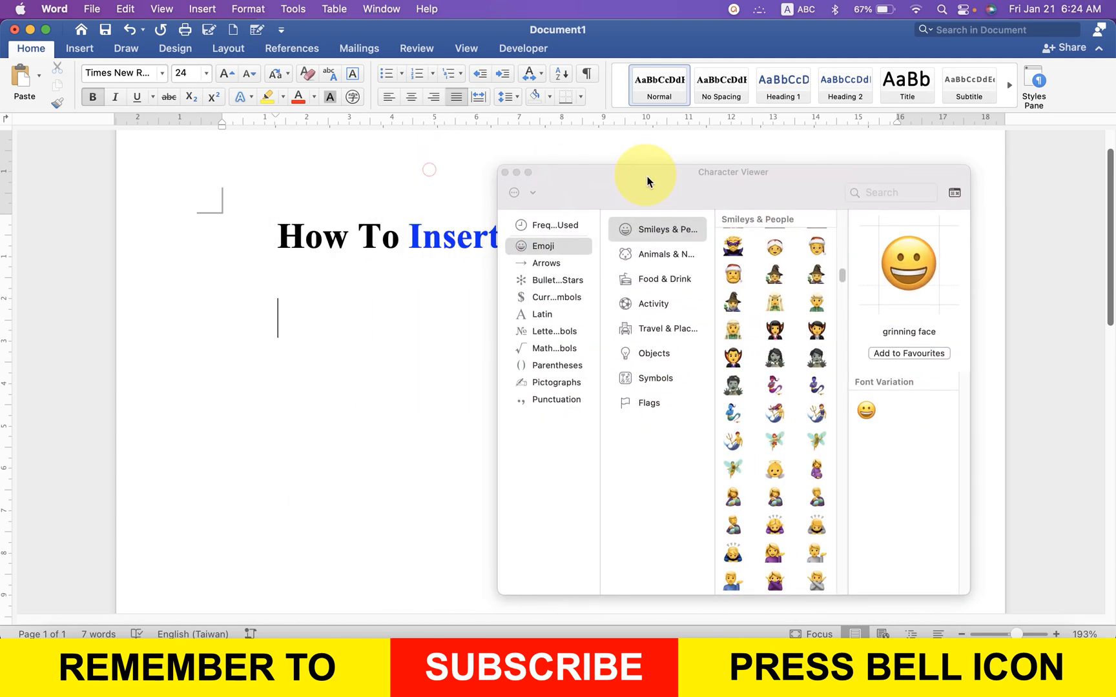
Search 'smile' in the Character Viewer, insert the ogre emoji, and close the viewer.
left_click(890, 193)
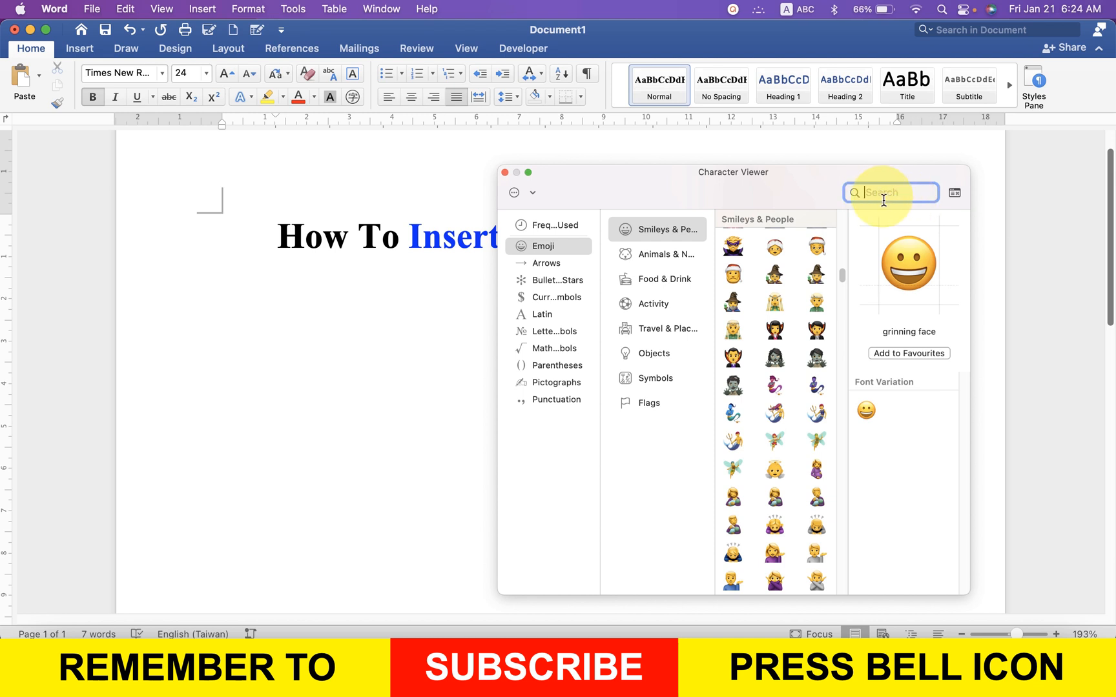
type("s")
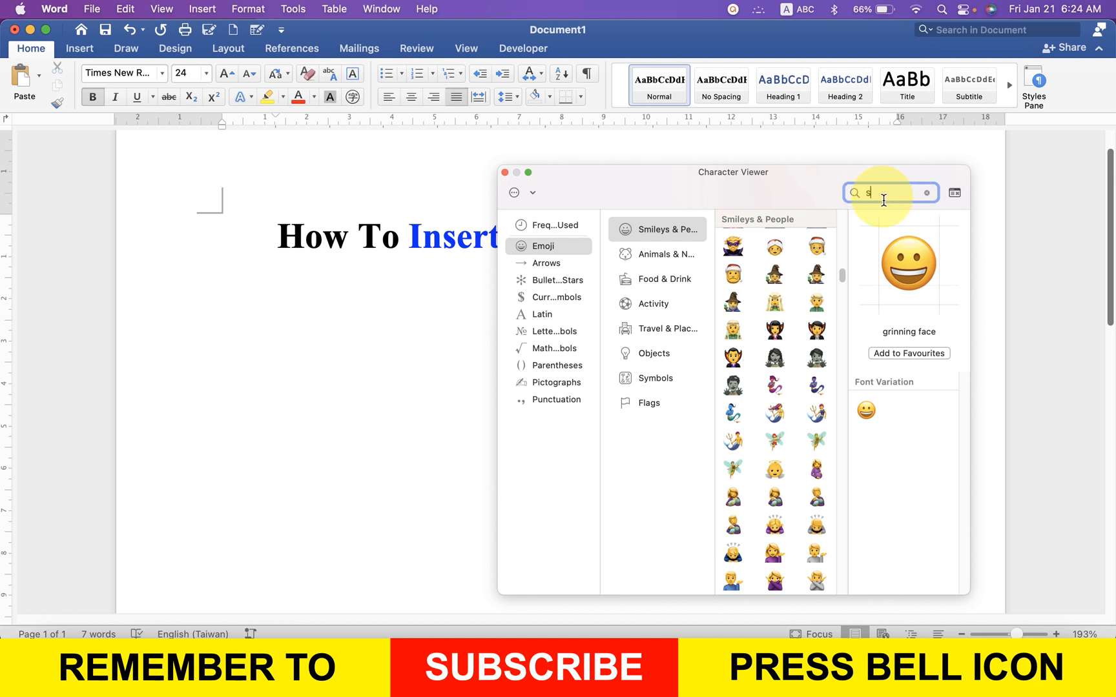
type("mile")
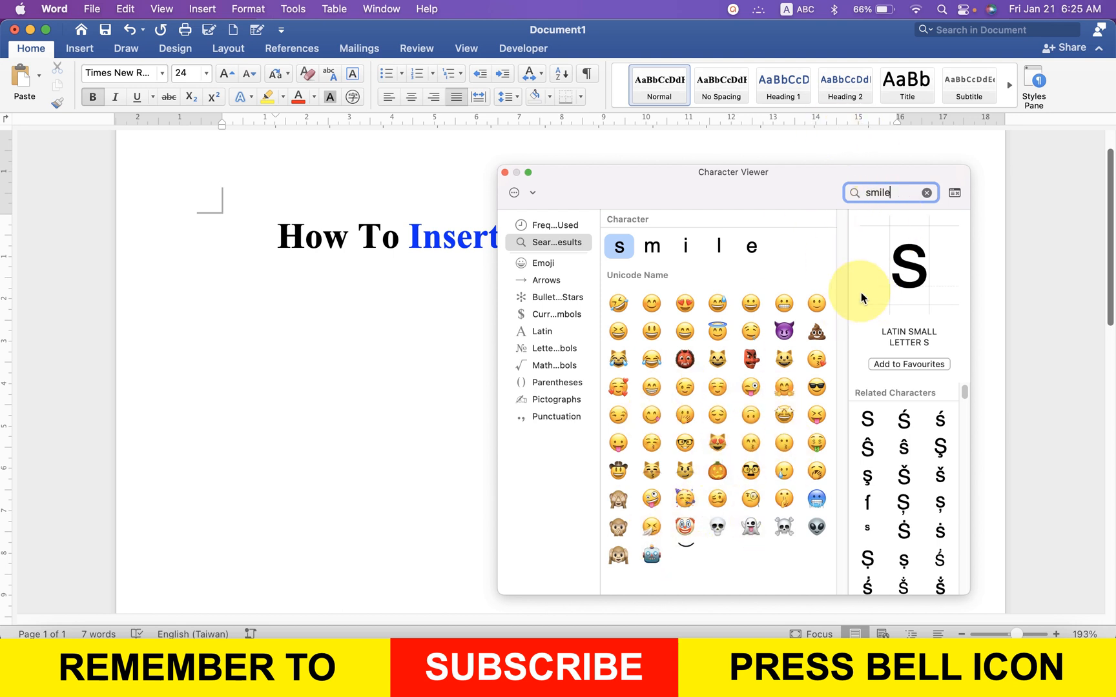
mouse_move(774, 393)
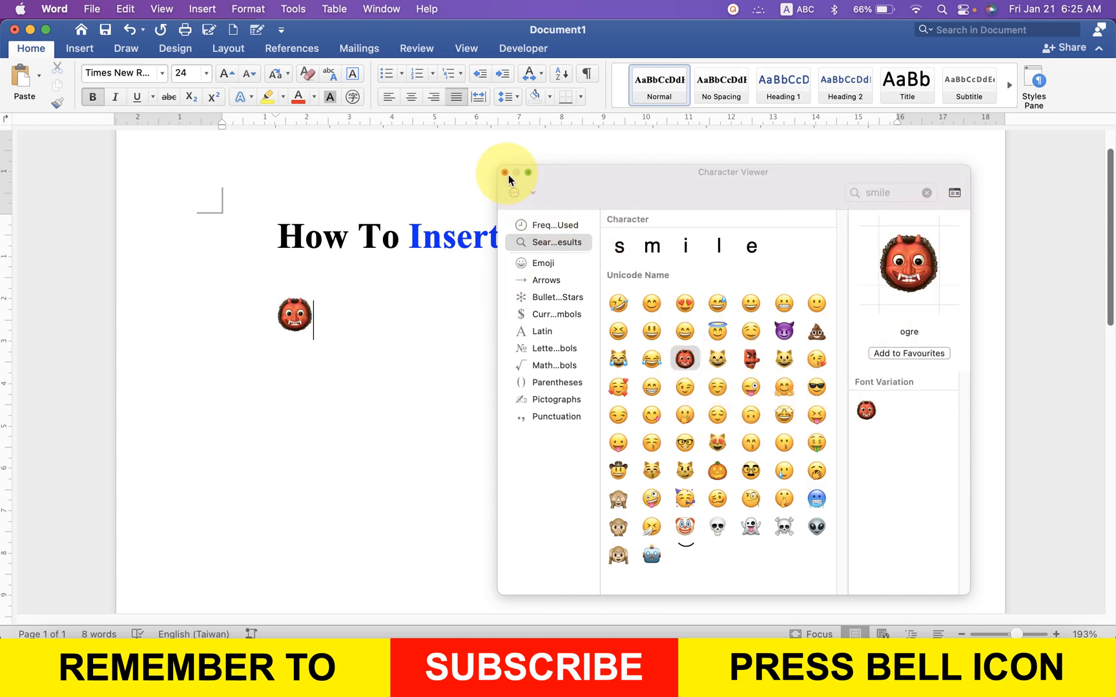
left_click(504, 172)
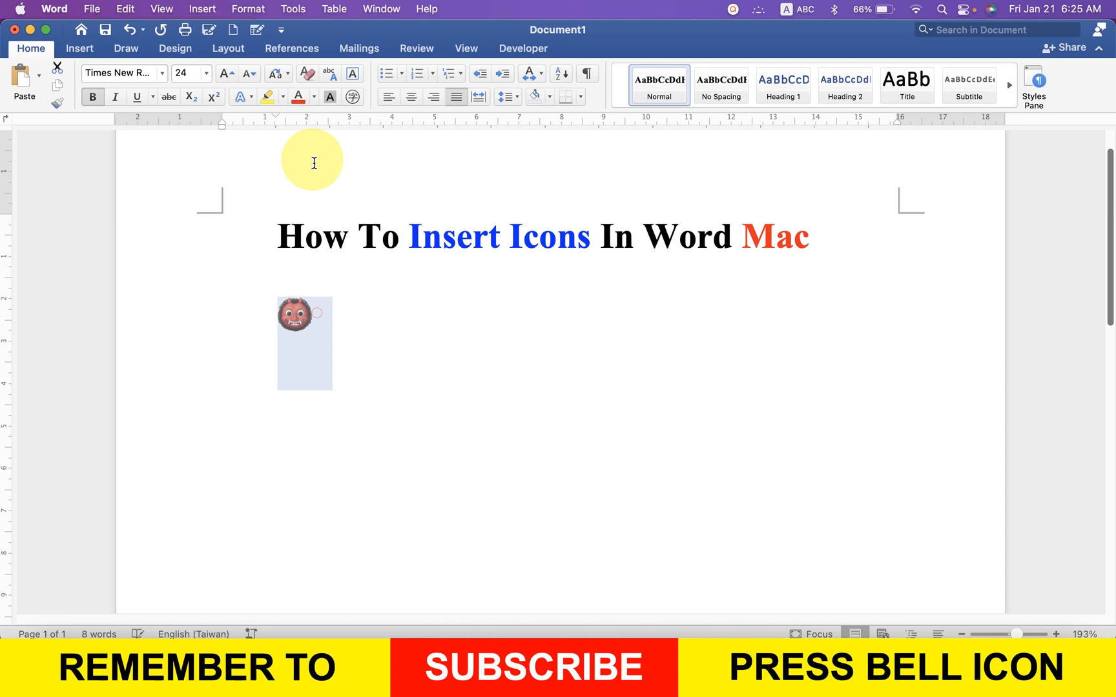
Set the ogre emoji to 72 pt, center it, and deselect it.
left_click(210, 72)
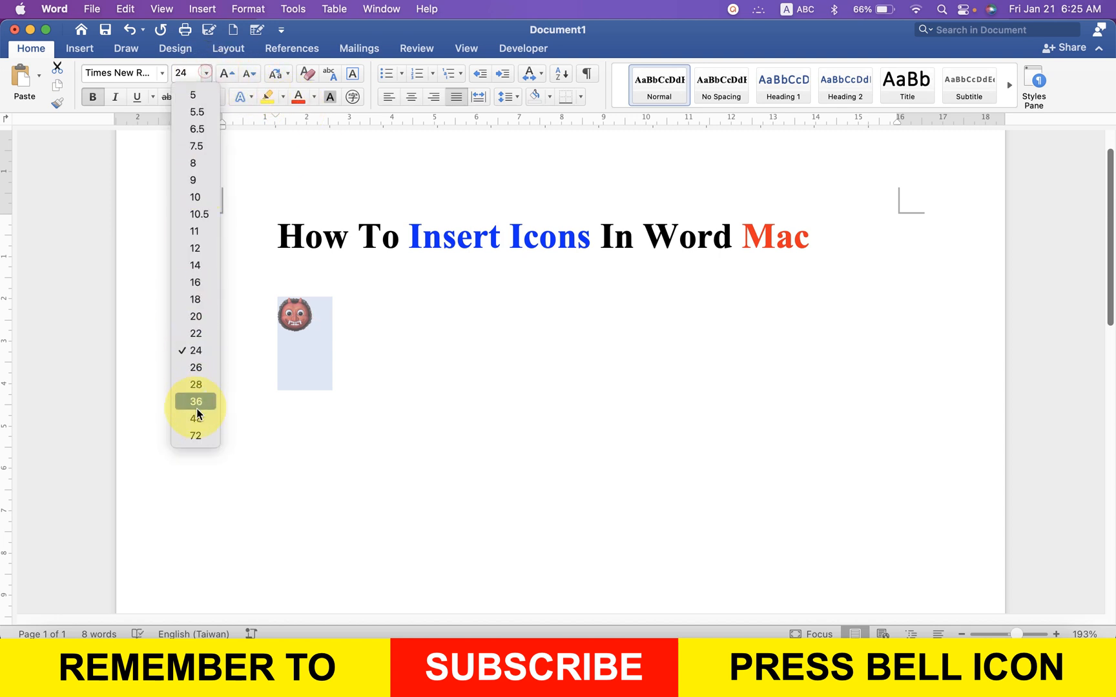
left_click(195, 436)
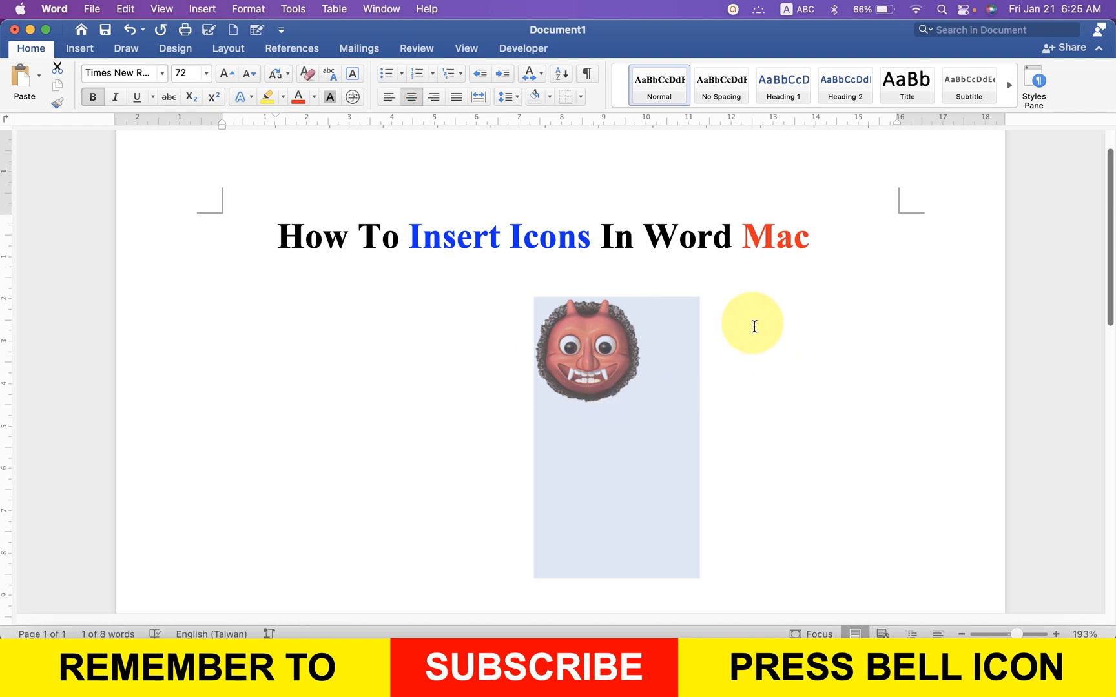
left_click(433, 96)
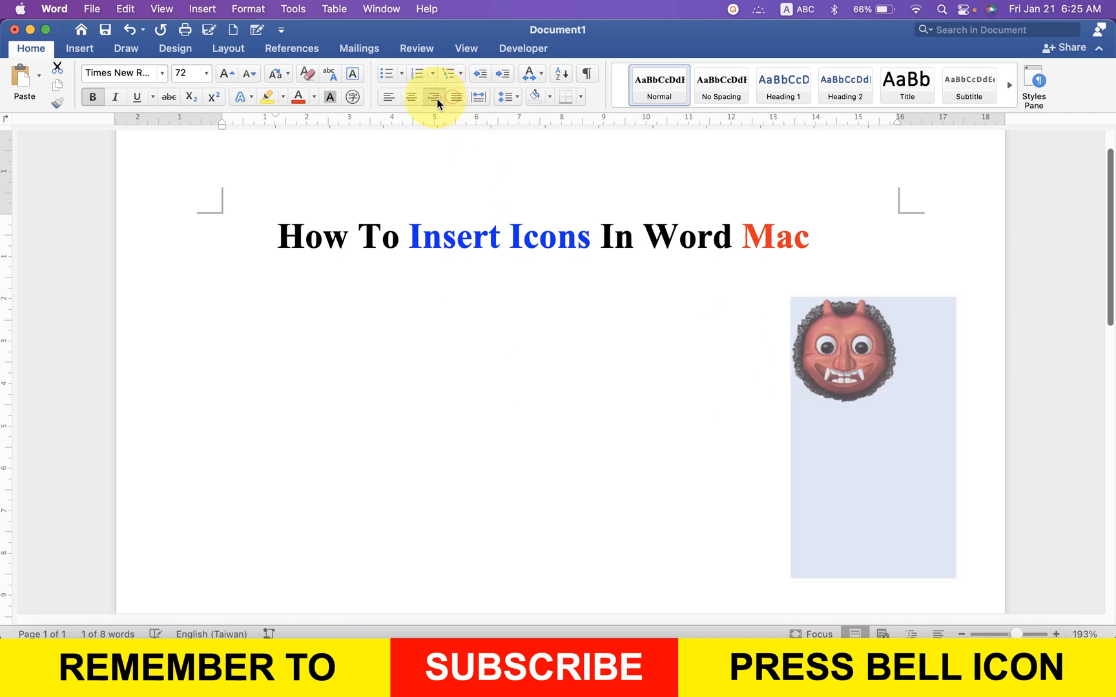
left_click(411, 96)
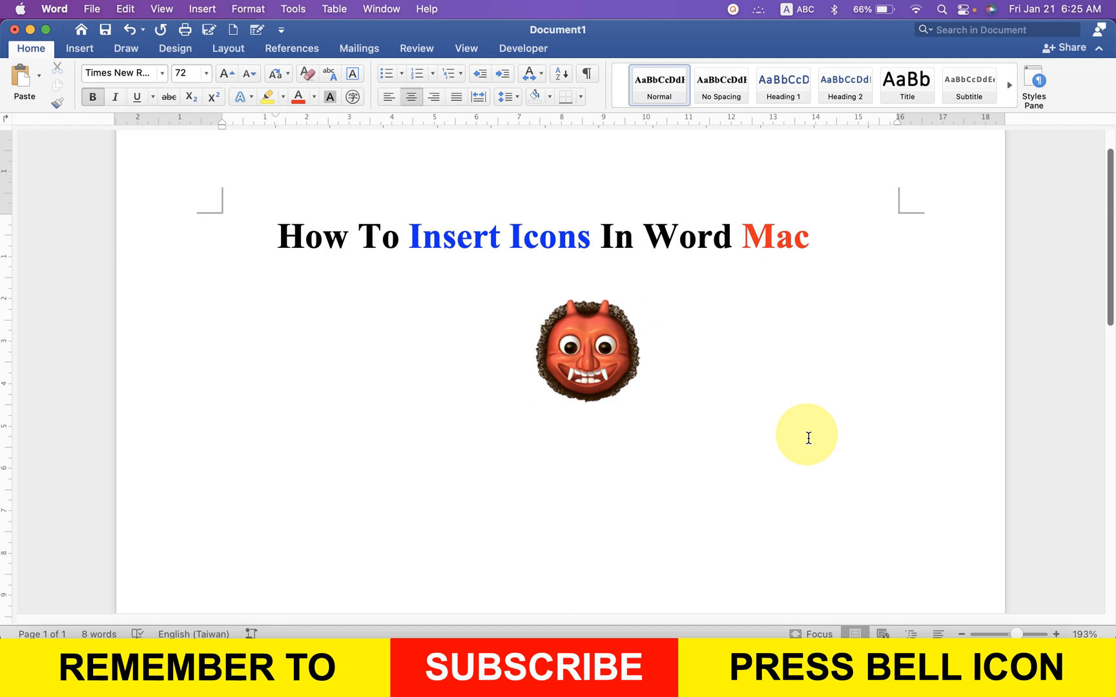
left_click(640, 363)
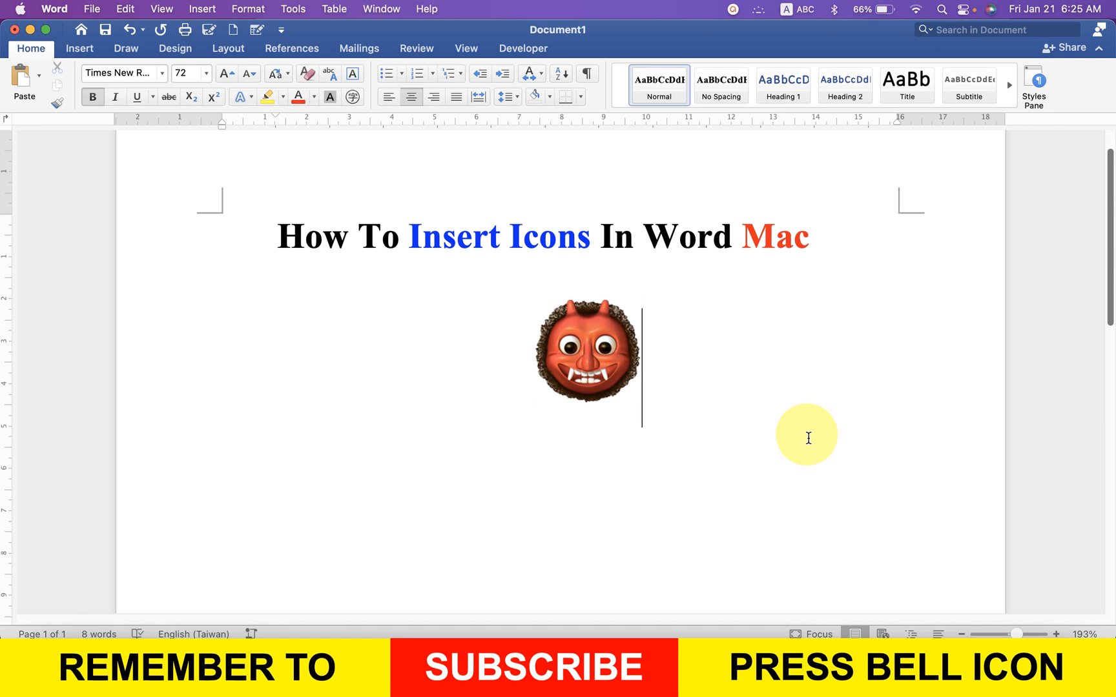